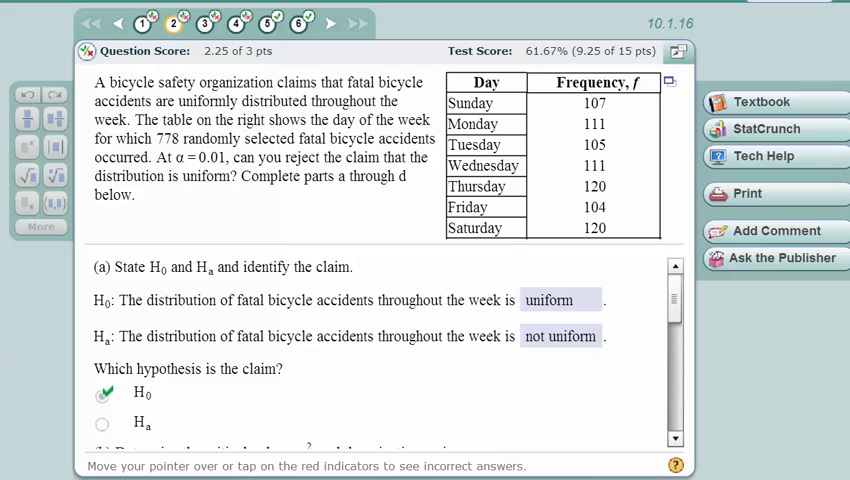
pyautogui.moveTo(428, 222)
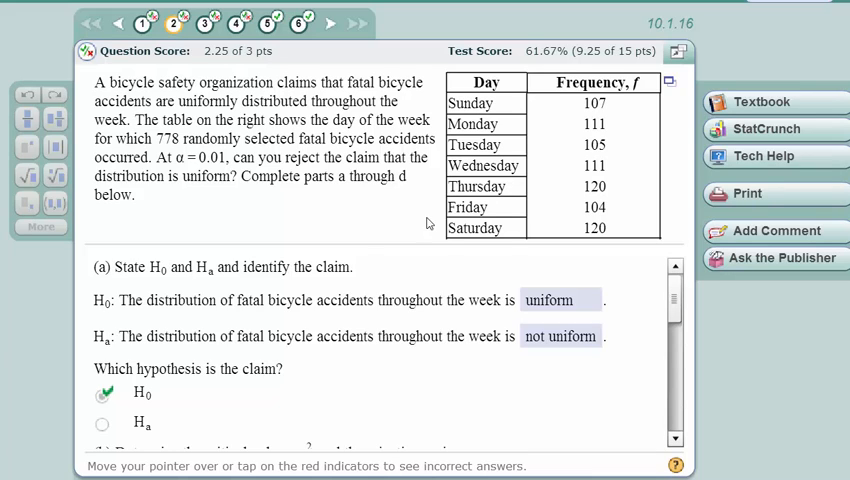
pyautogui.moveTo(327, 219)
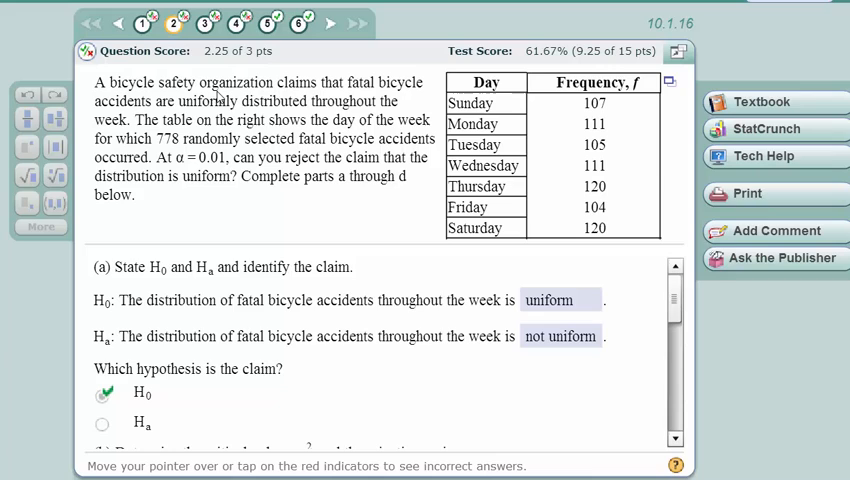
pyautogui.moveTo(250, 98)
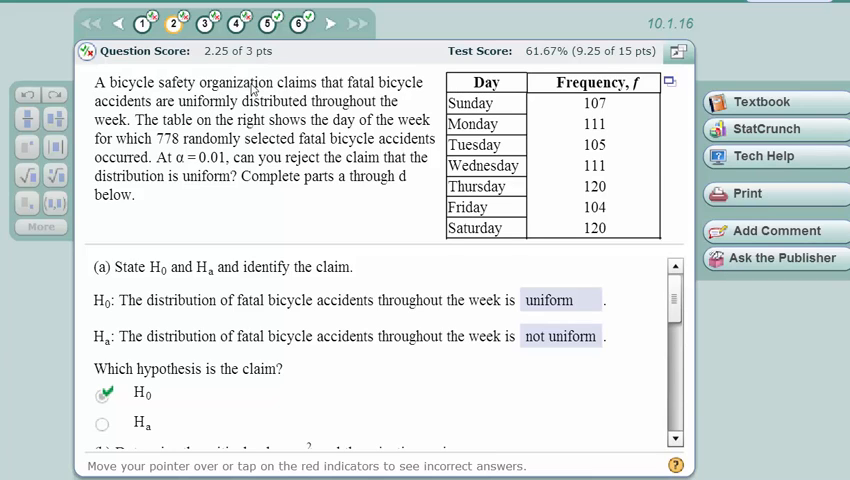
pyautogui.moveTo(140, 135)
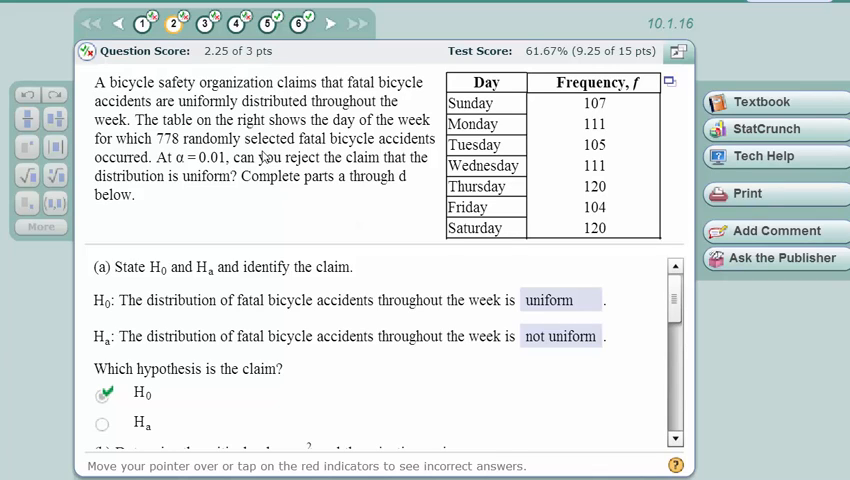
pyautogui.moveTo(405, 147)
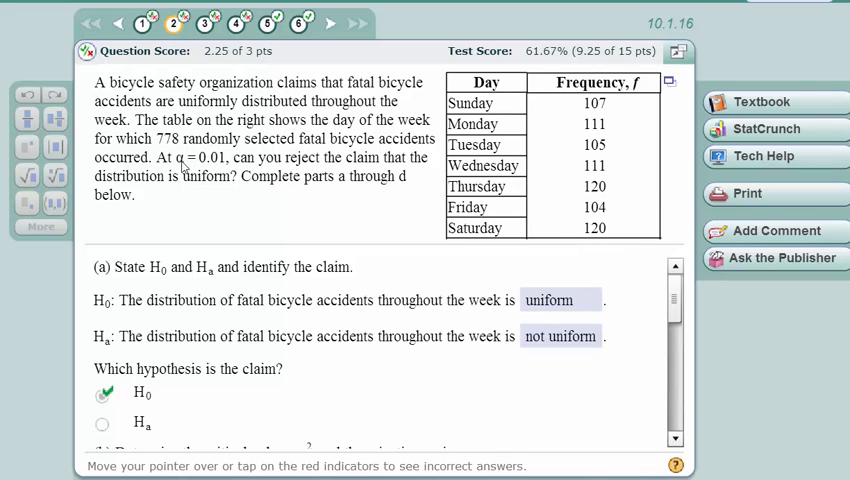
pyautogui.moveTo(277, 191)
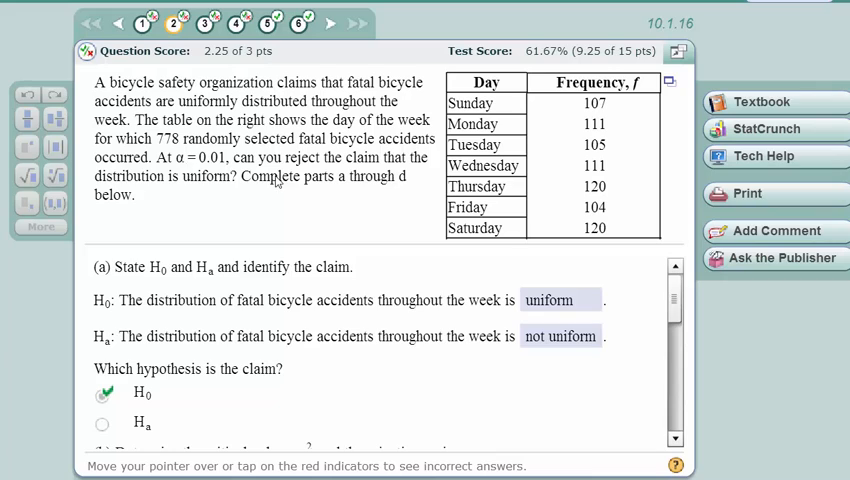
pyautogui.moveTo(198, 192)
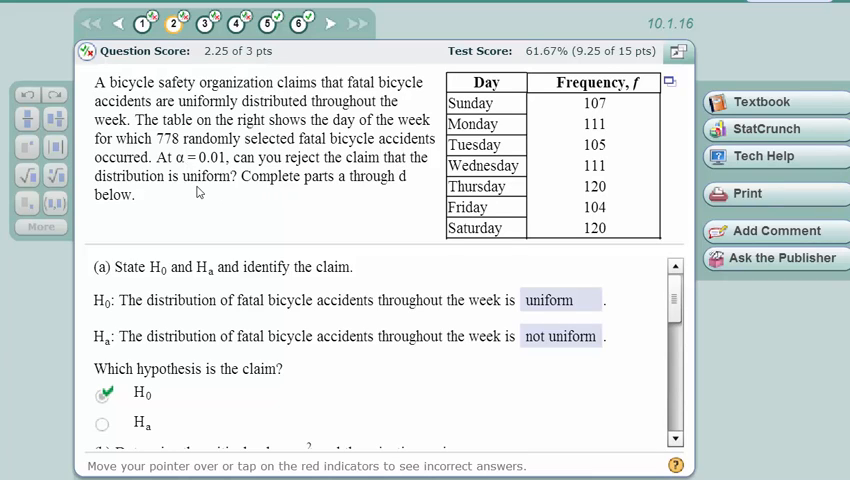
pyautogui.moveTo(445, 307)
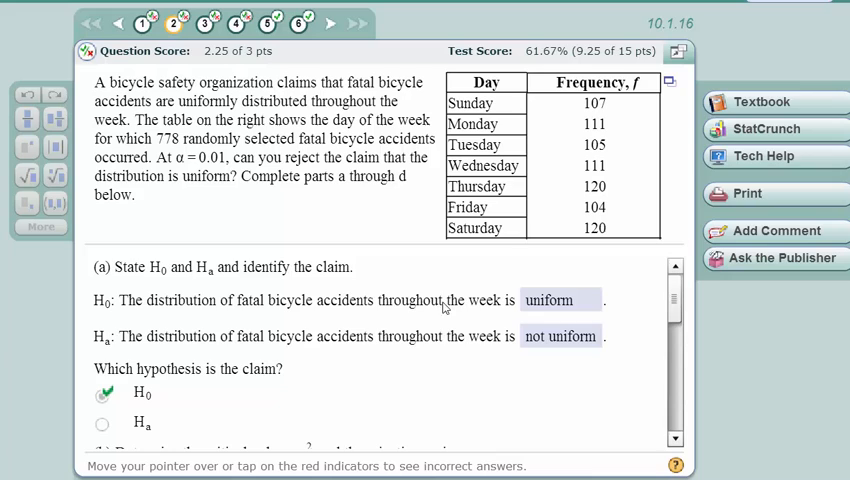
pyautogui.moveTo(152, 318)
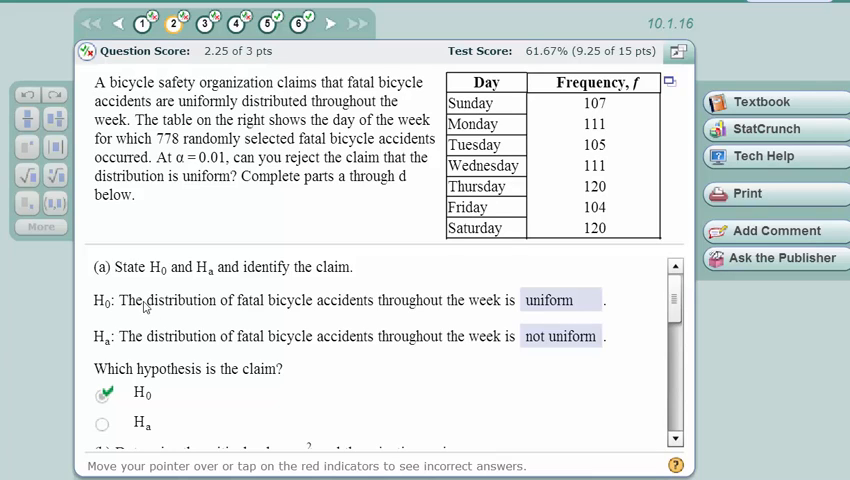
pyautogui.moveTo(197, 321)
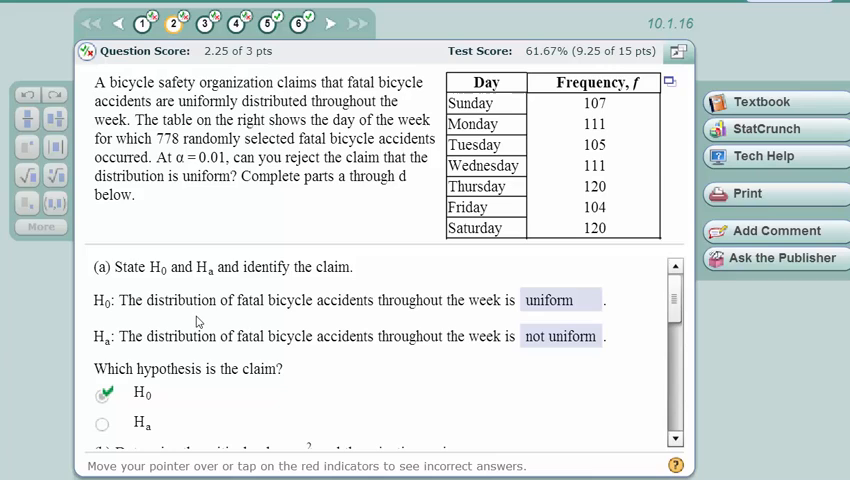
pyautogui.moveTo(547, 322)
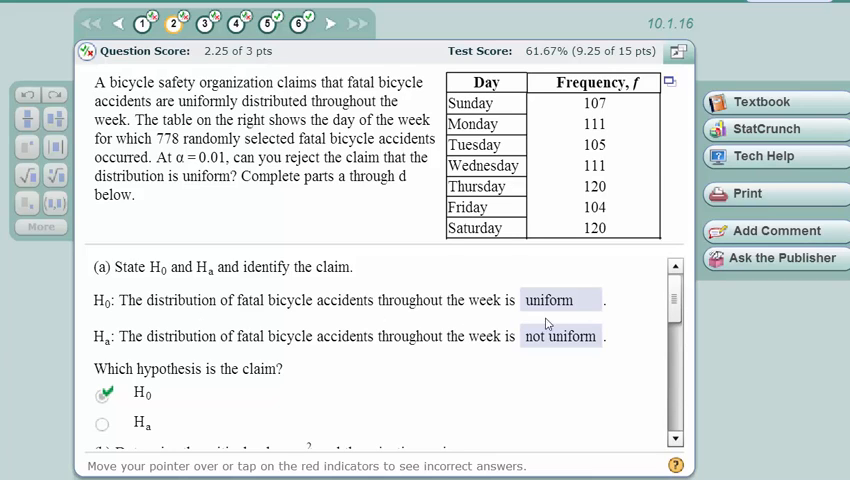
pyautogui.moveTo(268, 103)
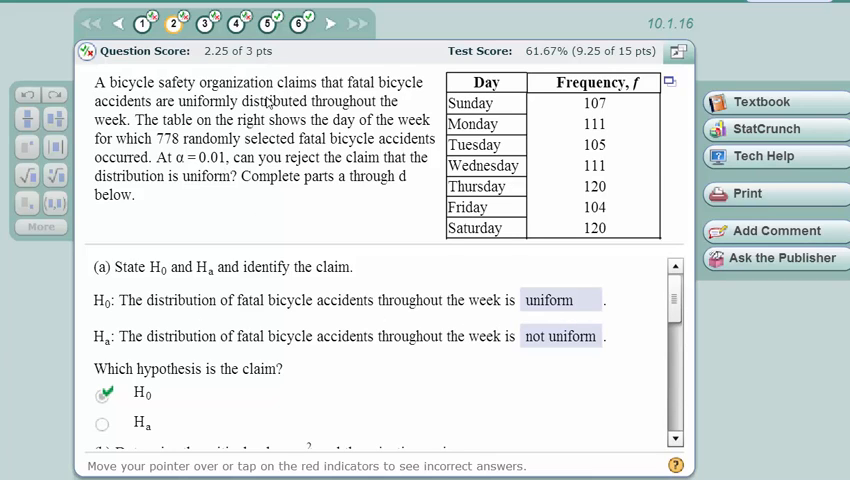
pyautogui.moveTo(268, 340)
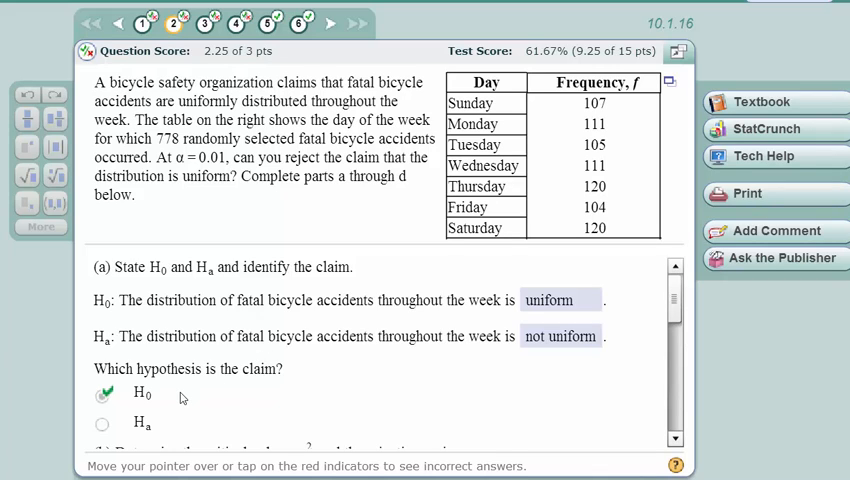
# - Scroll the question down to part (b), where the critical value 16.812 is entered
pyautogui.scroll(-3)
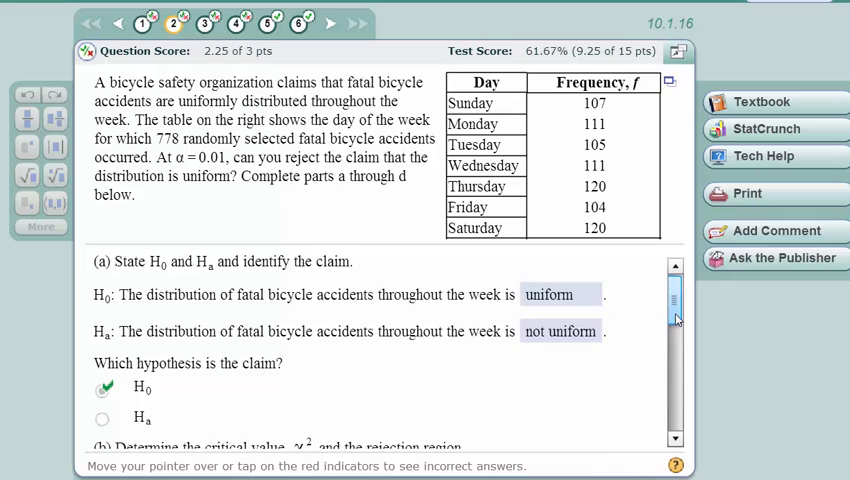
pyautogui.scroll(-3)
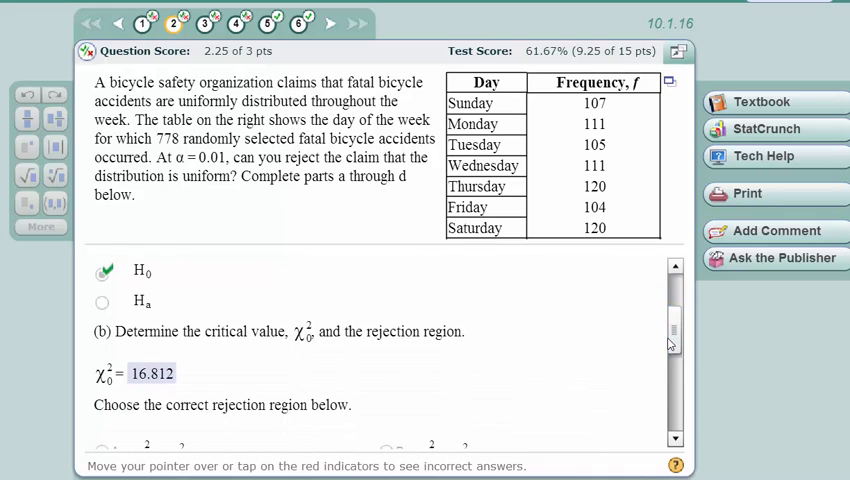
pyautogui.moveTo(352, 357)
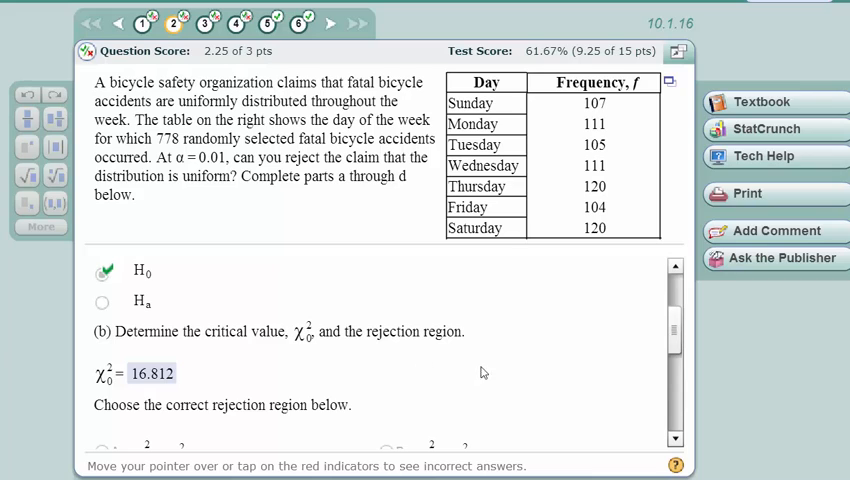
pyautogui.moveTo(567, 328)
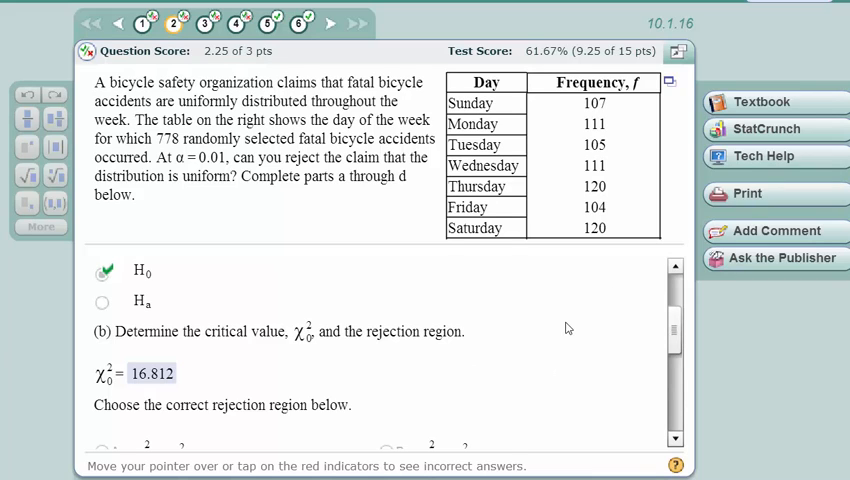
pyautogui.moveTo(575, 328)
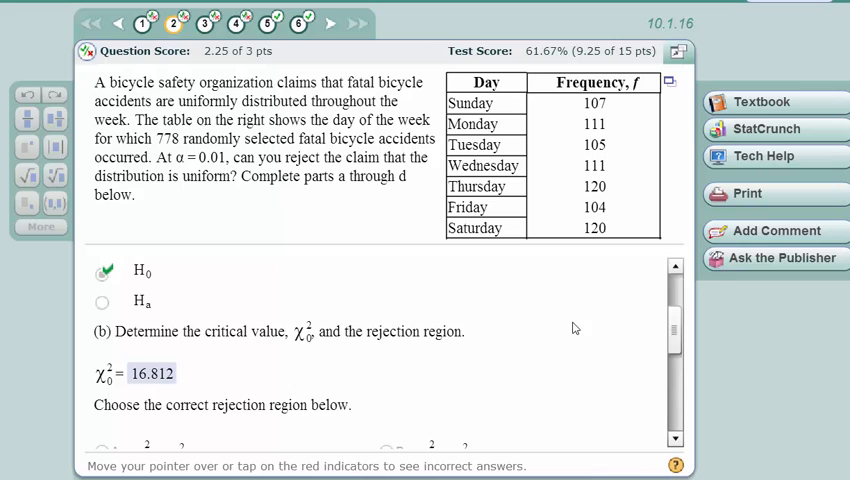
pyautogui.moveTo(668, 101)
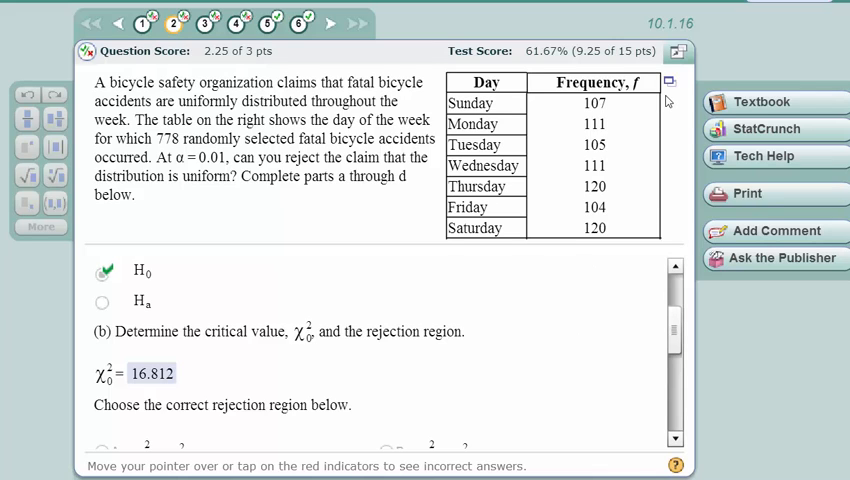
pyautogui.moveTo(670, 87)
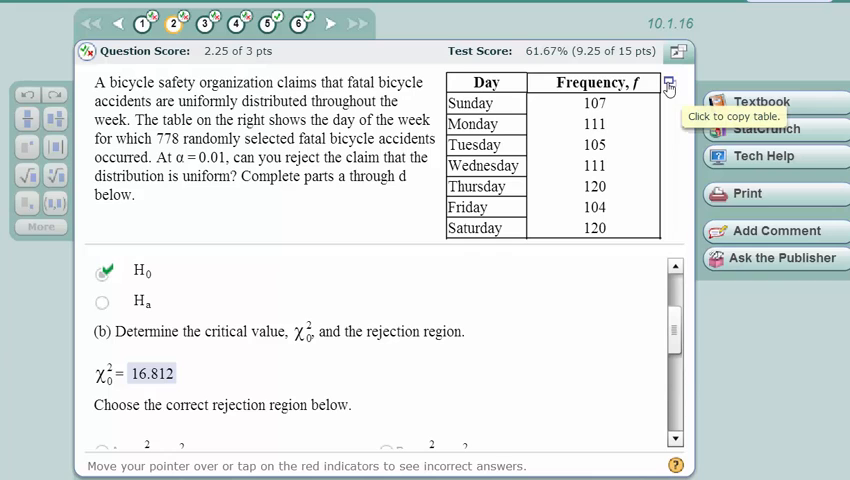
# - Load the seven-day bicycle accident frequency table into StatCrunch as a data set
pyautogui.click(671, 84)
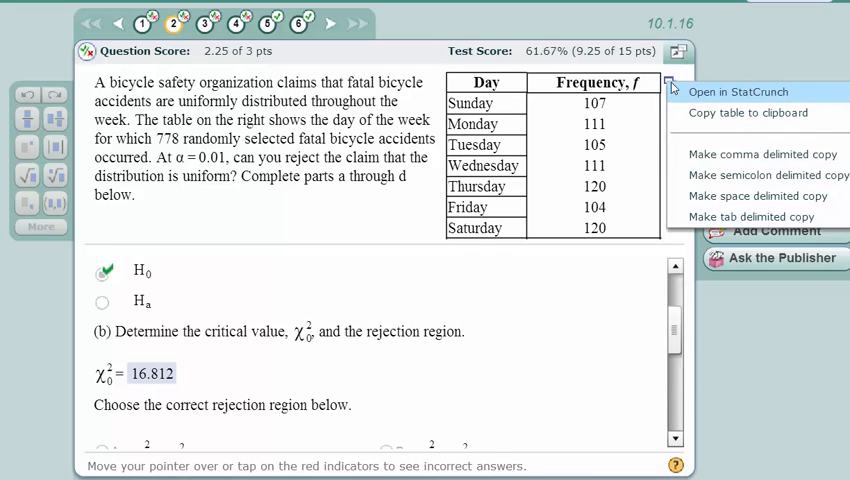
pyautogui.click(747, 91)
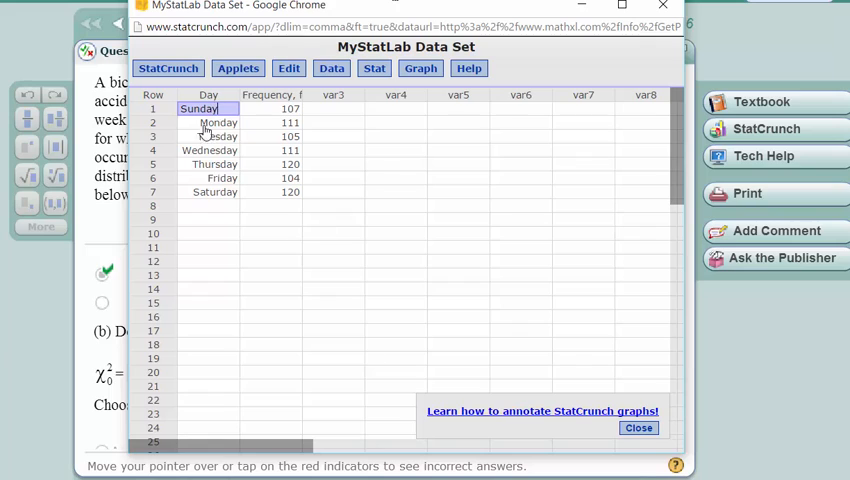
pyautogui.moveTo(290, 191)
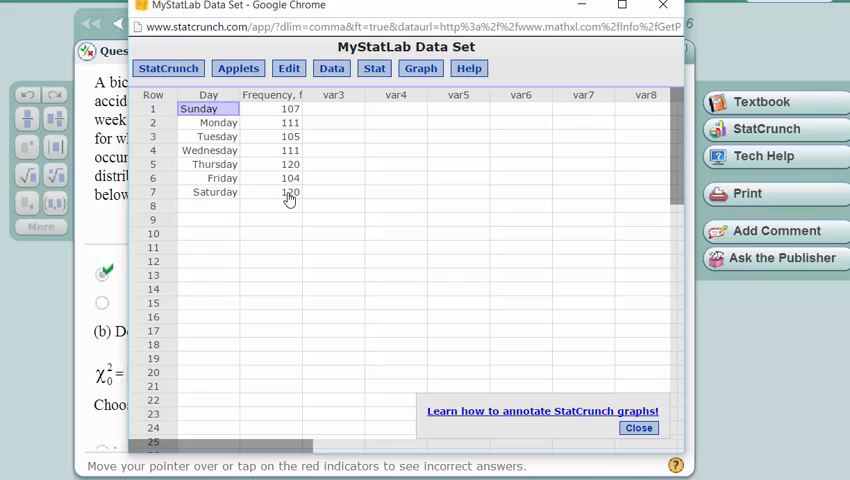
pyautogui.moveTo(343, 167)
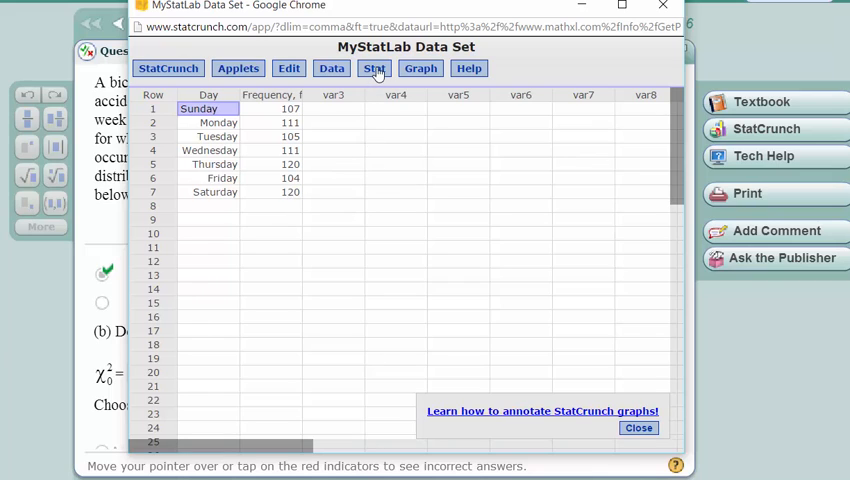
pyautogui.click(373, 68)
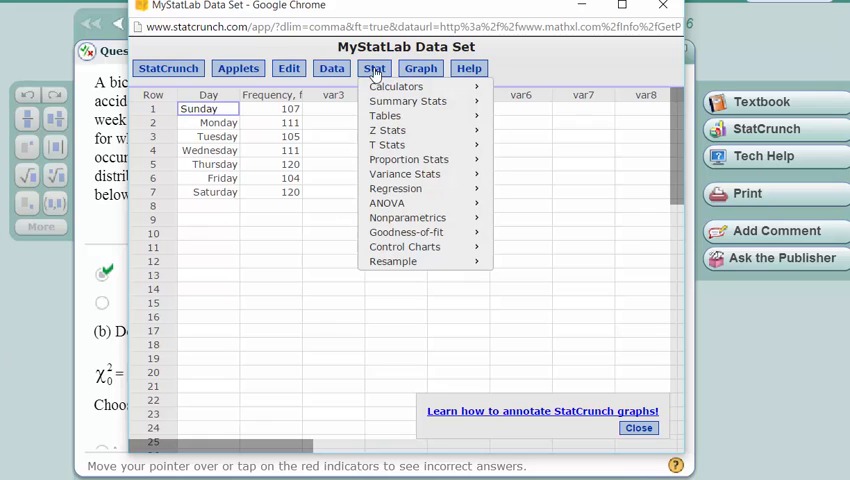
pyautogui.moveTo(396, 86)
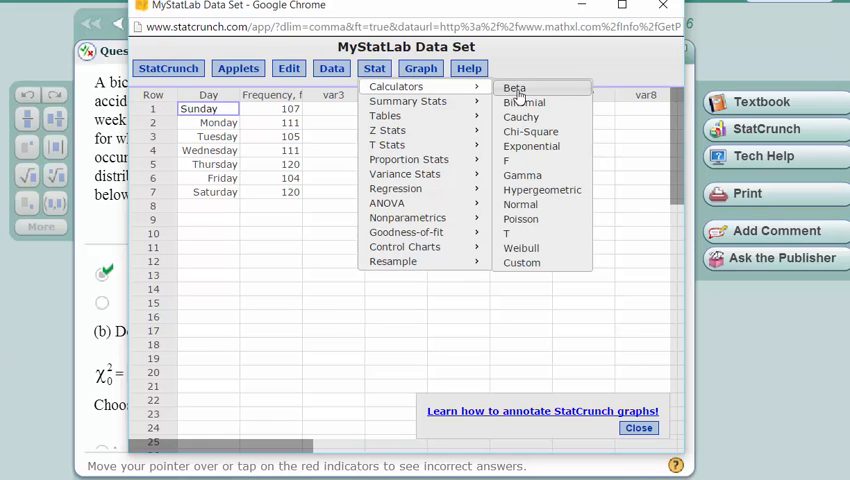
pyautogui.moveTo(530, 131)
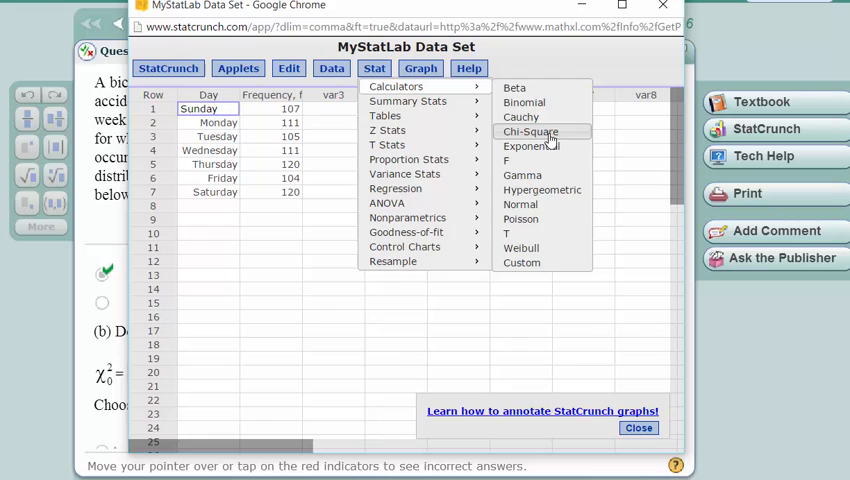
# - Open the chi-square calculator and set it to upper-tail (≥) probabilities
pyautogui.click(529, 131)
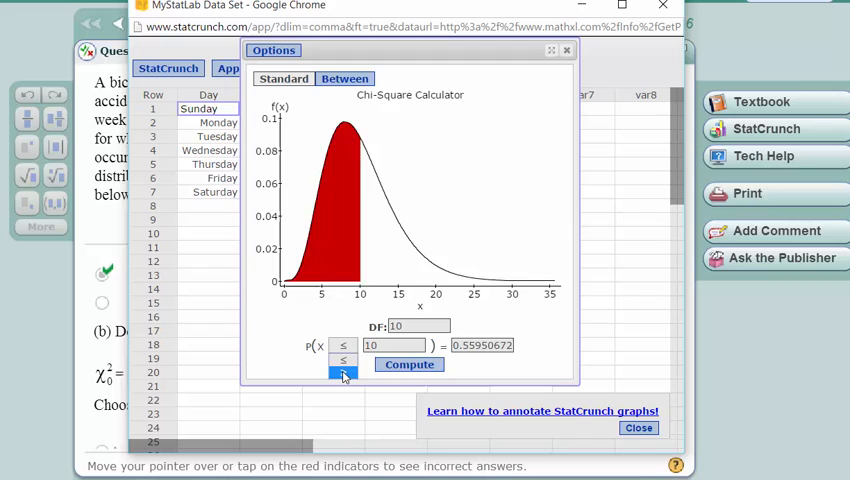
pyautogui.click(343, 372)
pyautogui.write('.01')
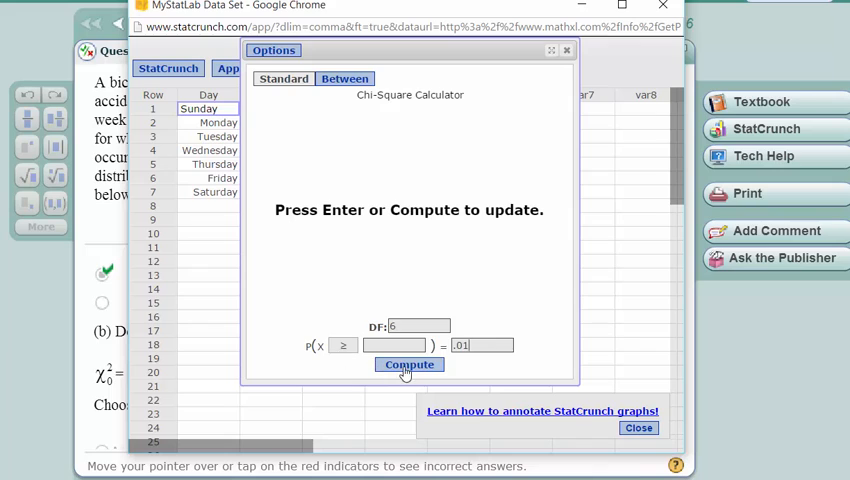
# - Compute the chi-square critical value for 6 degrees of freedom and 0.01 upper tail
pyautogui.click(409, 364)
pyautogui.write('16.812')
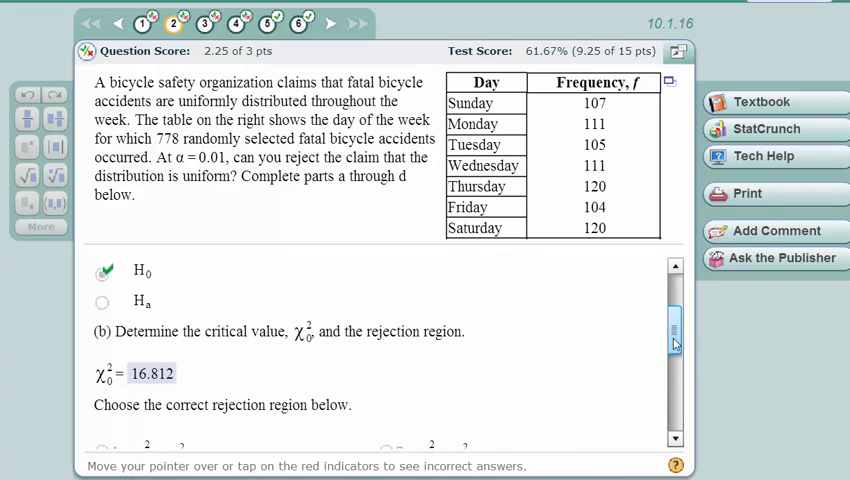
pyautogui.scroll(-3)
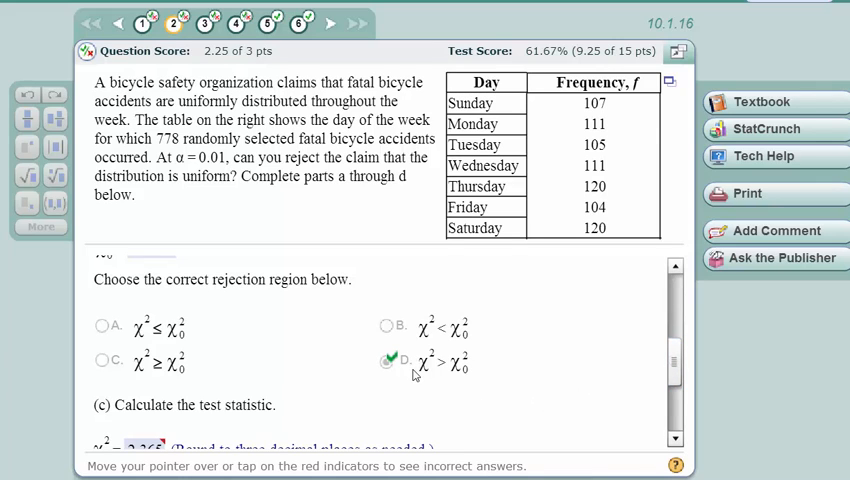
pyautogui.moveTo(430, 383)
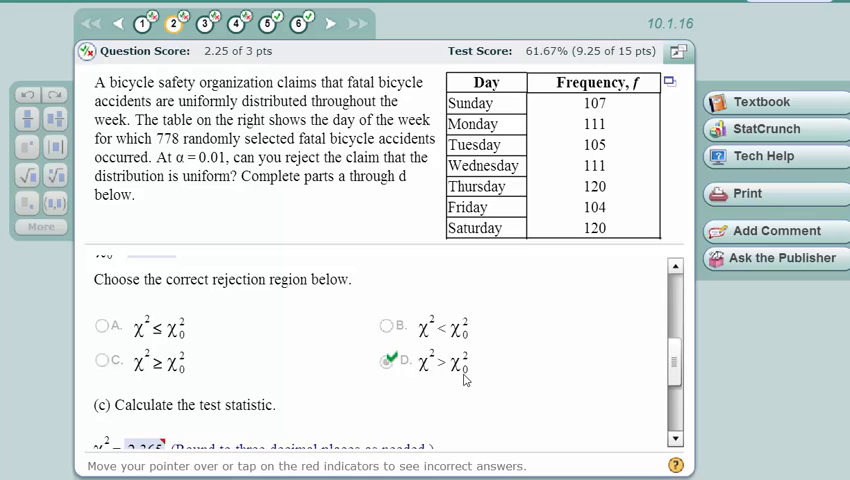
pyautogui.moveTo(578, 371)
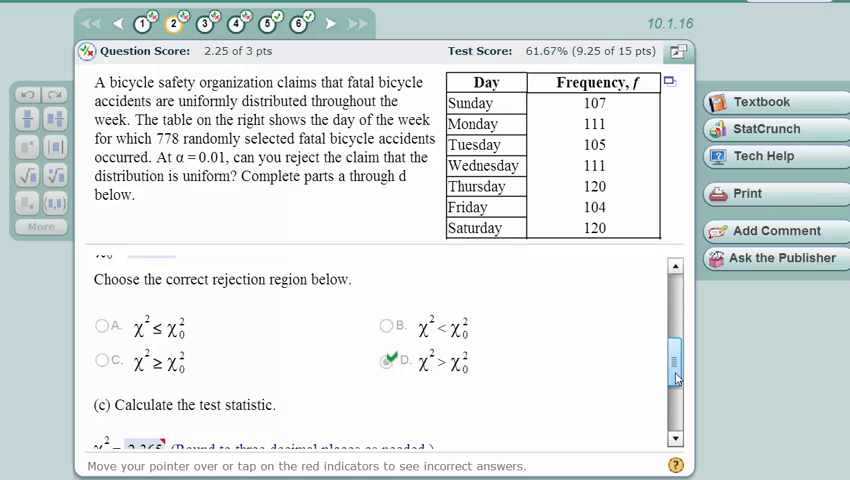
pyautogui.scroll(-3)
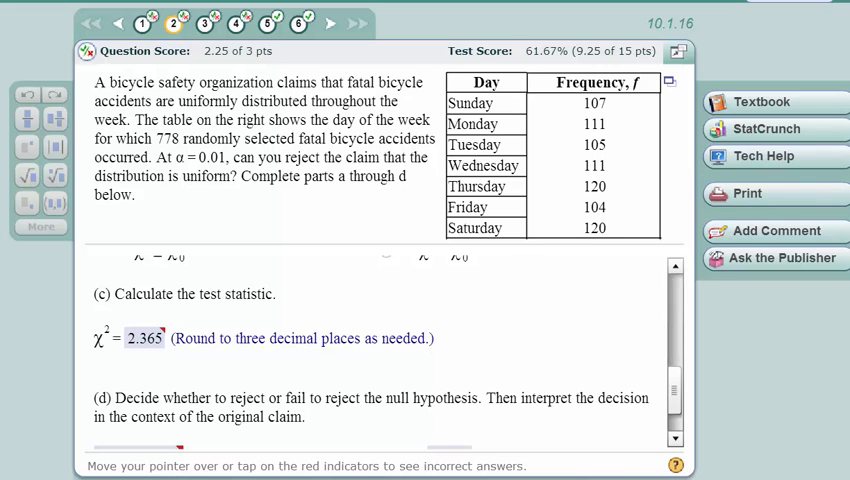
# - Return to the StatCrunch accident frequency data and open the Stat procedures list
pyautogui.click(766, 128)
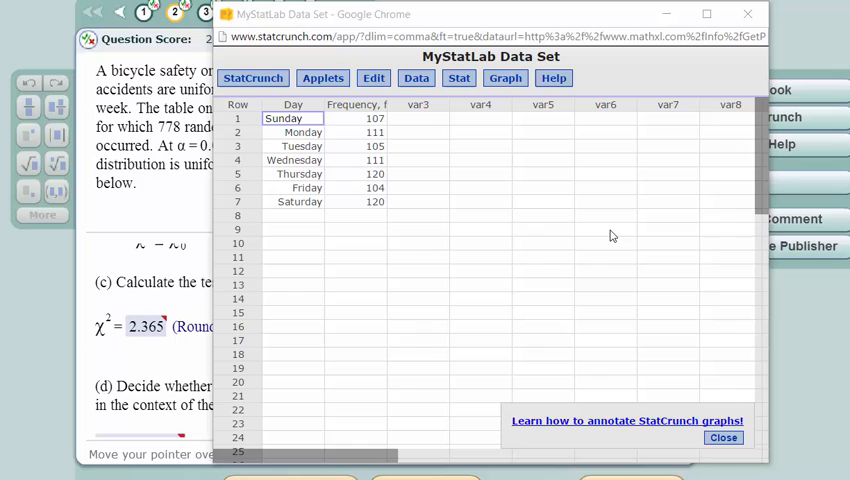
pyautogui.moveTo(420, 207)
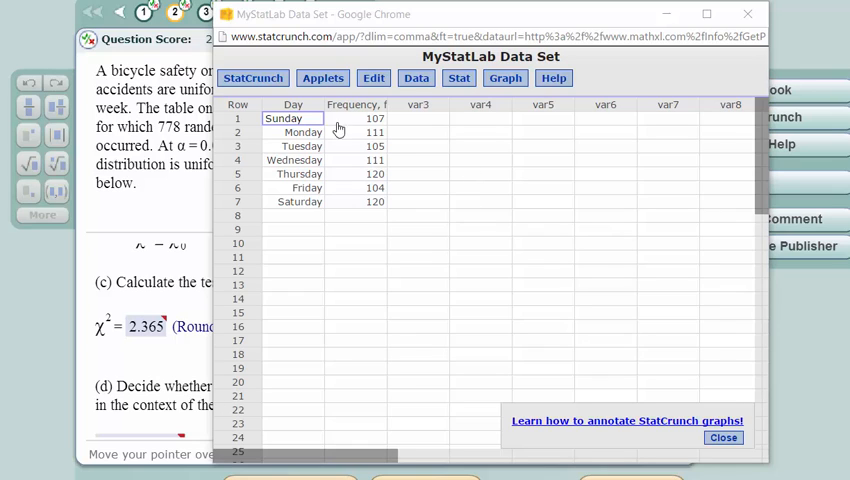
pyautogui.moveTo(362, 218)
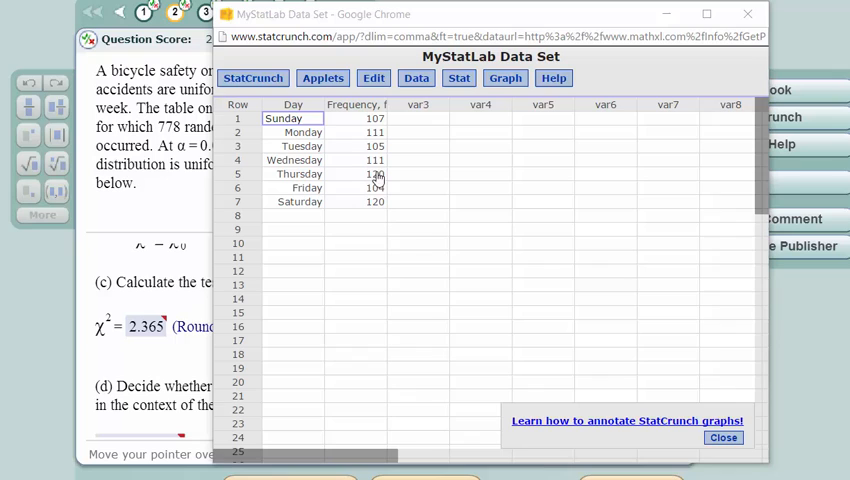
pyautogui.moveTo(376, 211)
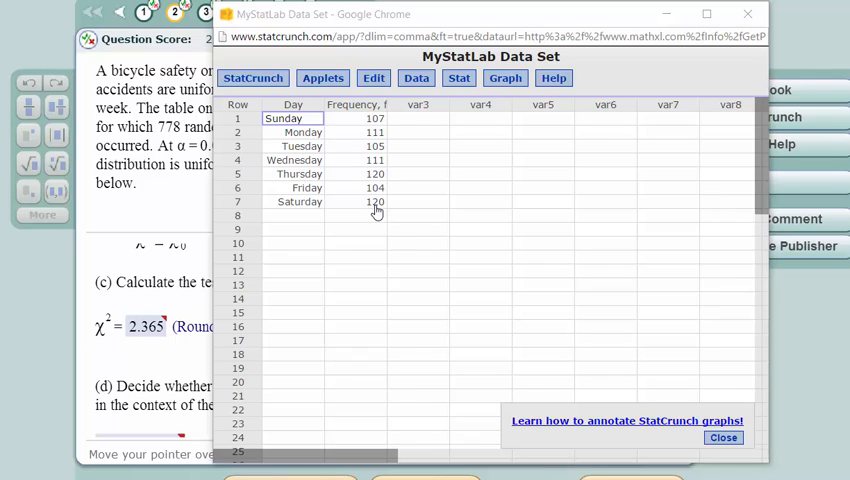
pyautogui.moveTo(428, 115)
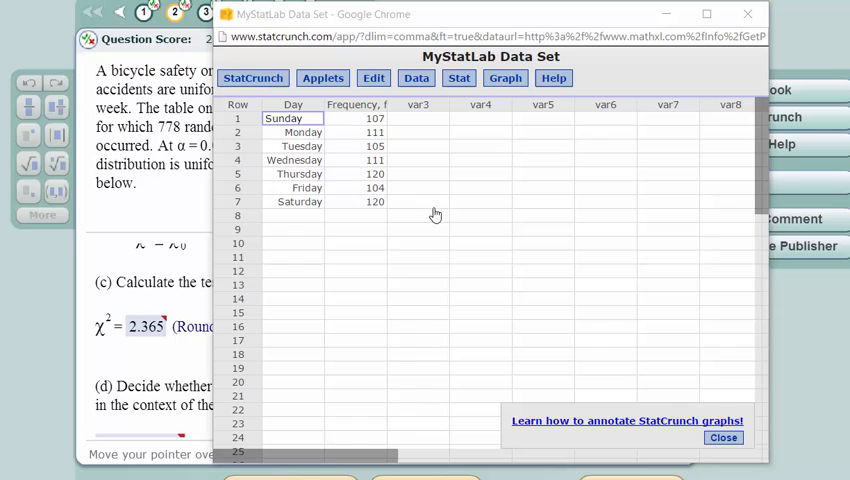
pyautogui.moveTo(458, 78)
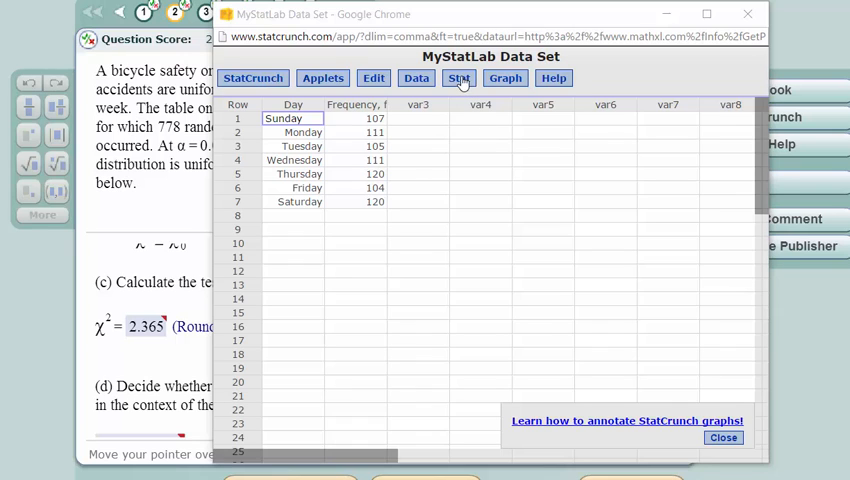
pyautogui.click(458, 78)
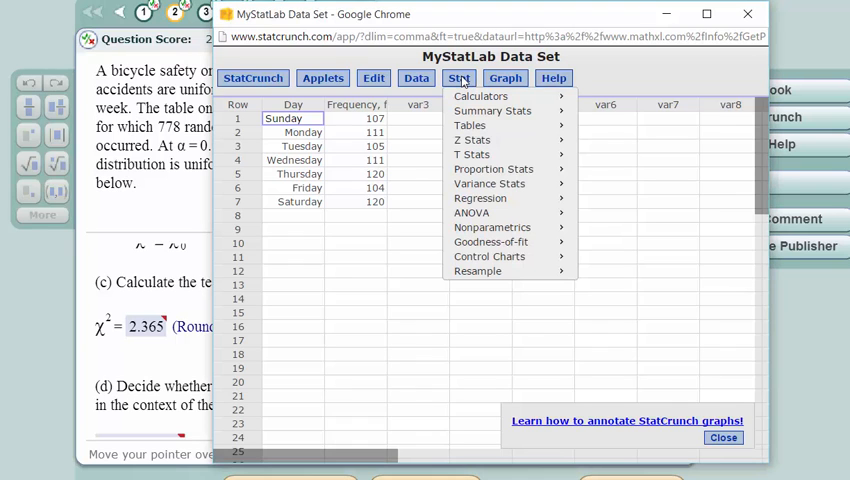
pyautogui.moveTo(490, 242)
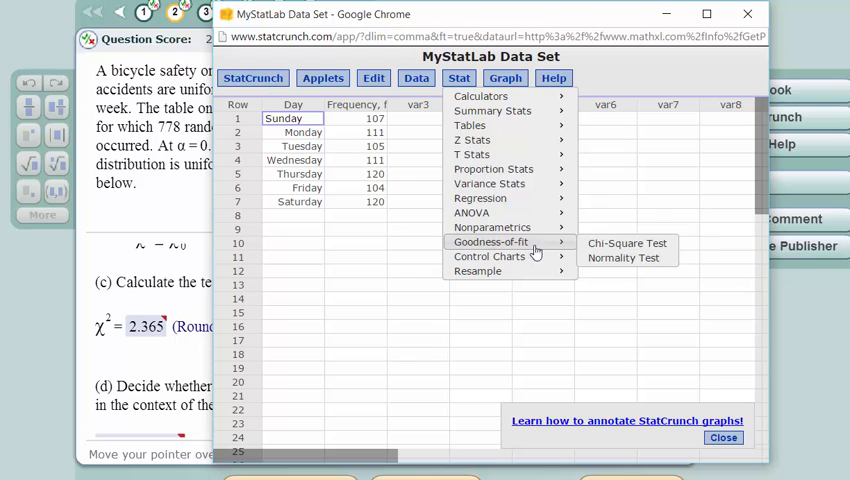
# - Run a chi-square test on Frequency with equal proportions and expected counts (χ² 2.365, P 0.8833)
pyautogui.click(627, 243)
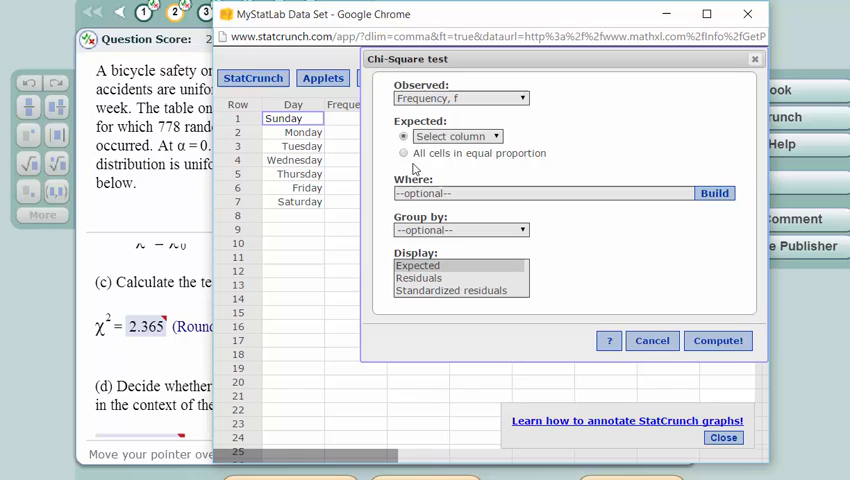
pyautogui.click(403, 153)
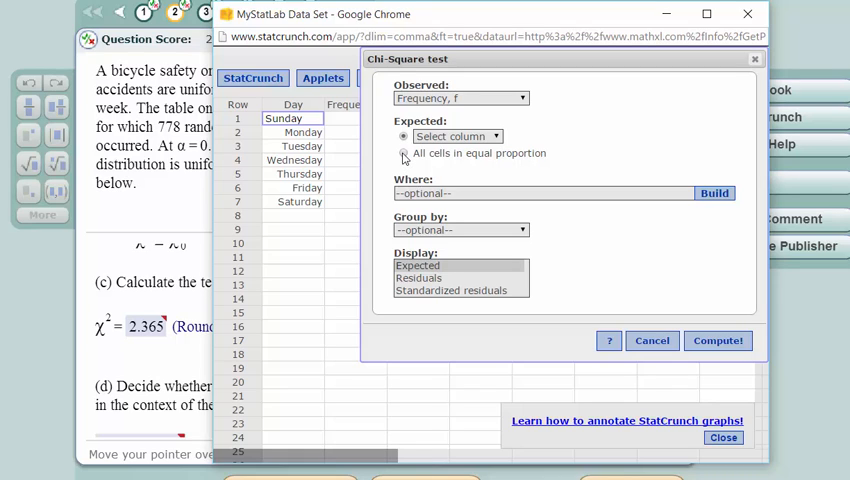
pyautogui.click(403, 153)
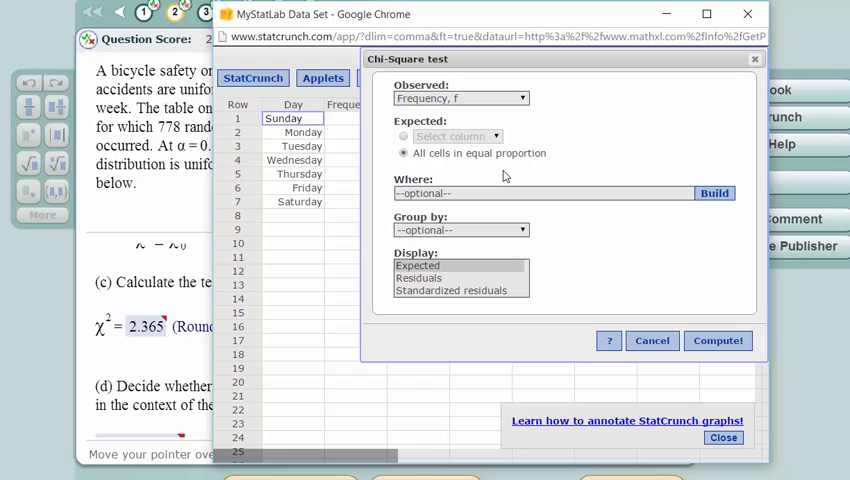
pyautogui.click(418, 265)
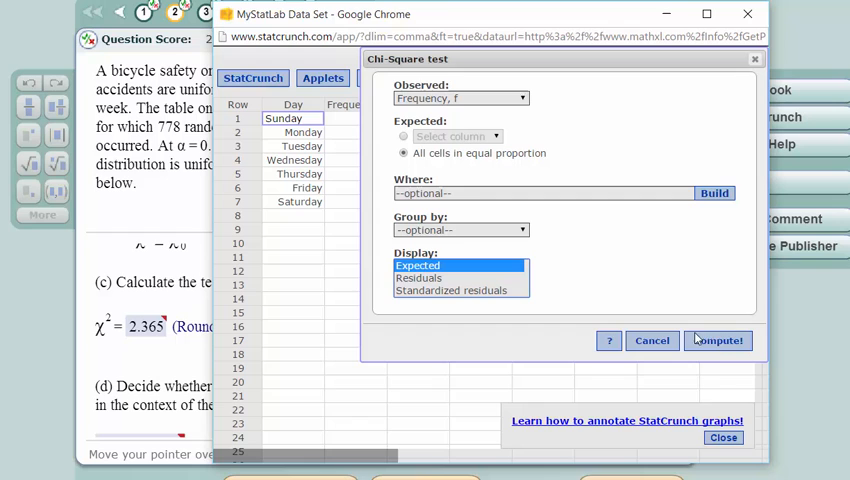
pyautogui.click(717, 340)
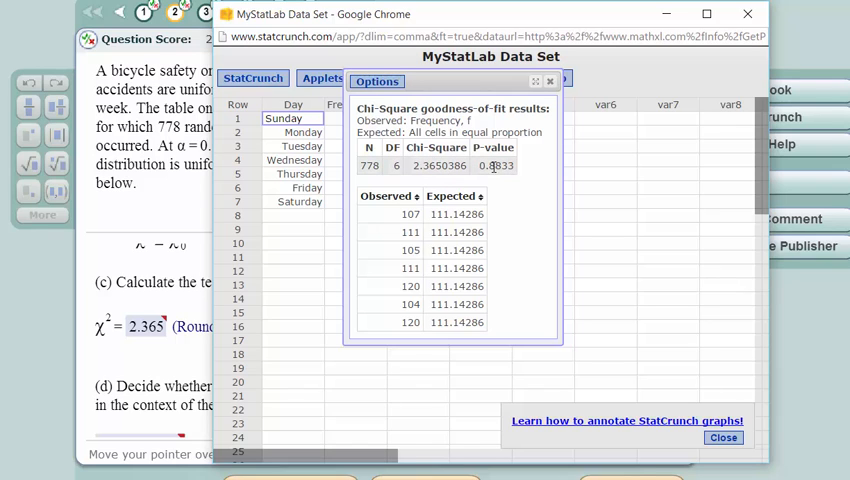
pyautogui.moveTo(499, 175)
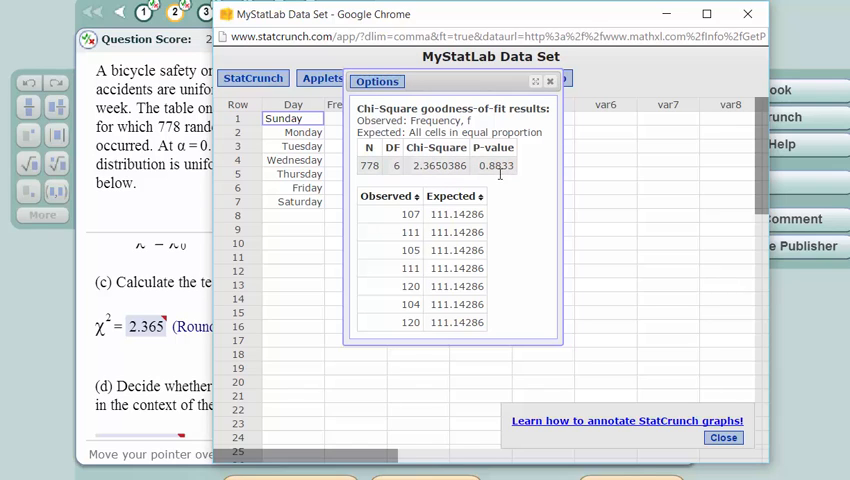
pyautogui.moveTo(510, 180)
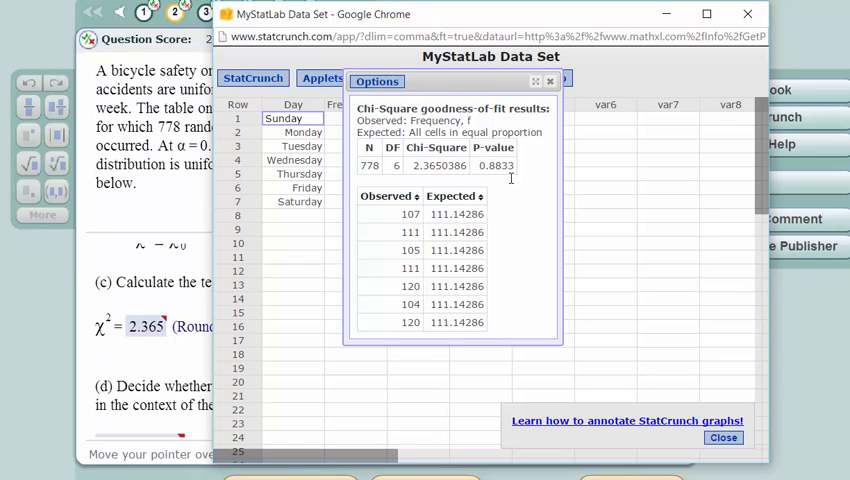
pyautogui.moveTo(513, 193)
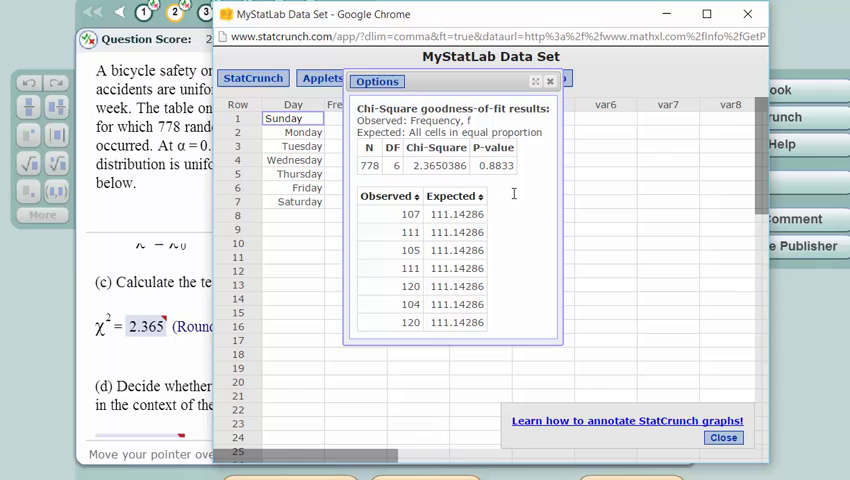